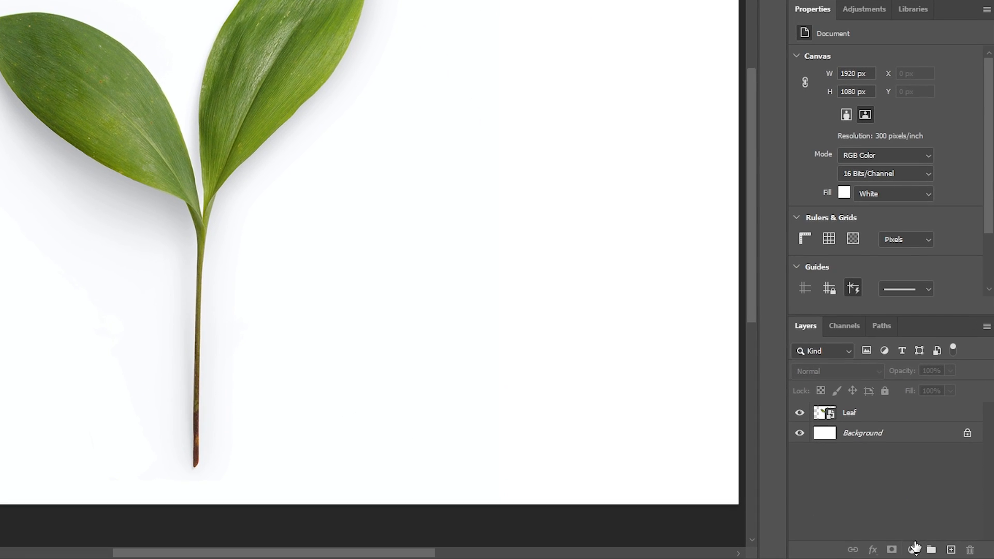
- Add a Solid Color fill layer from the Layers panel's adjustment menu
{"action": "left_click", "coordinate": [911, 550]}
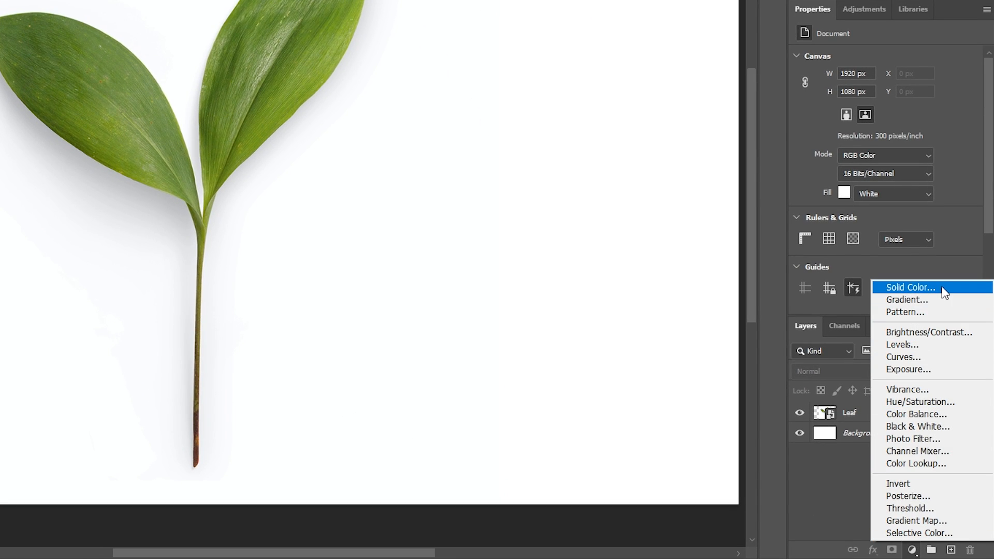
{"action": "left_click", "coordinate": [909, 287]}
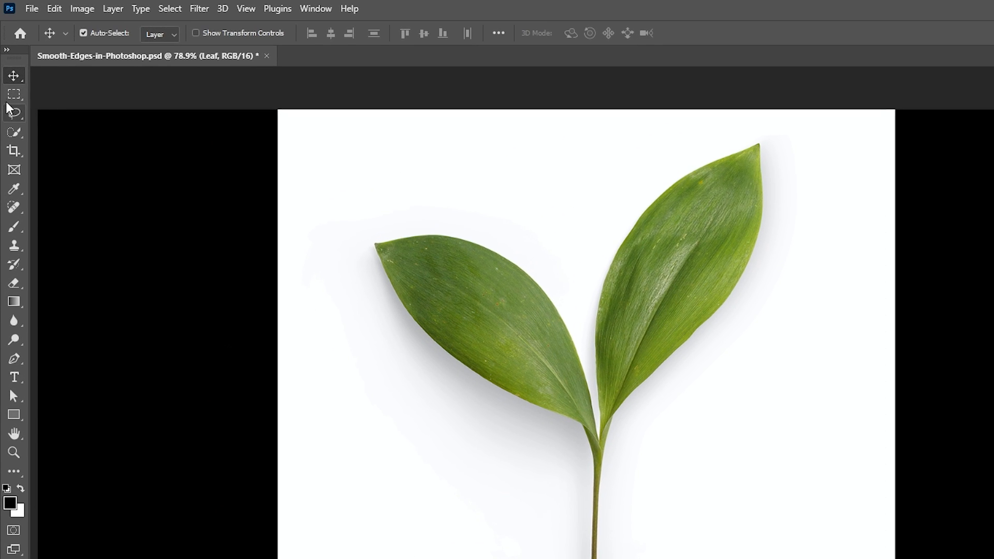
- With the Rectangular Marquee active, enter Select and Mask and set Select Subject to Cloud (Detailed results)
{"action": "left_click", "coordinate": [13, 94]}
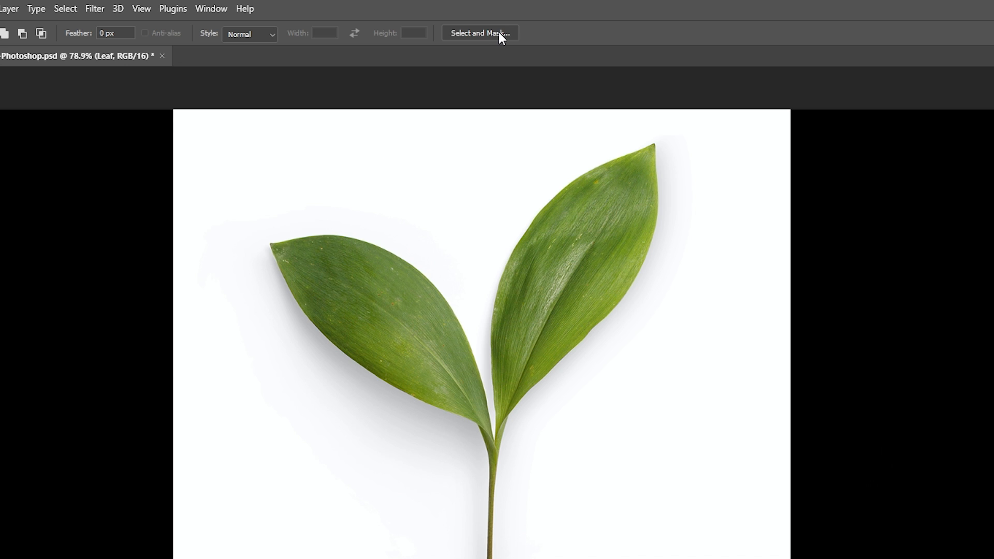
{"action": "left_click", "coordinate": [480, 33]}
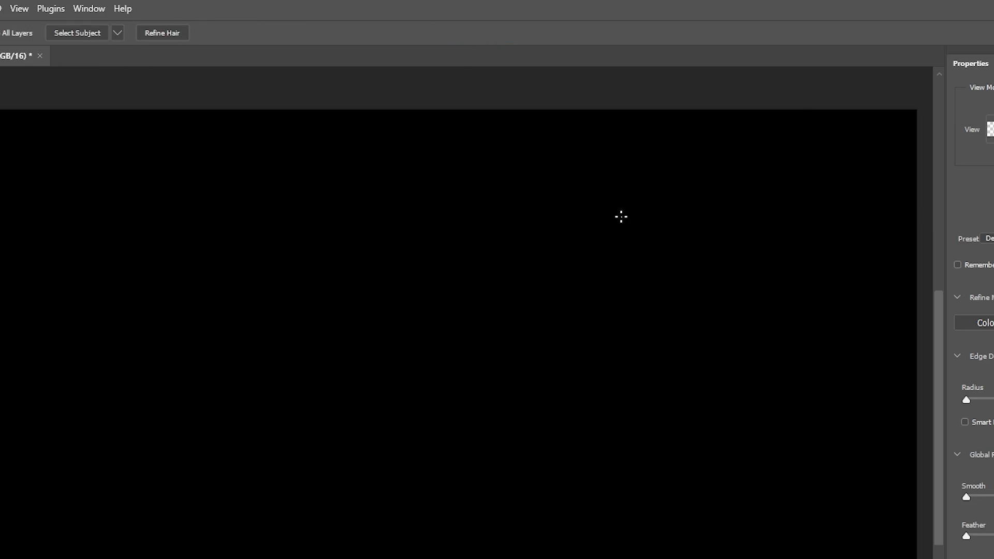
{"action": "left_click", "coordinate": [845, 130]}
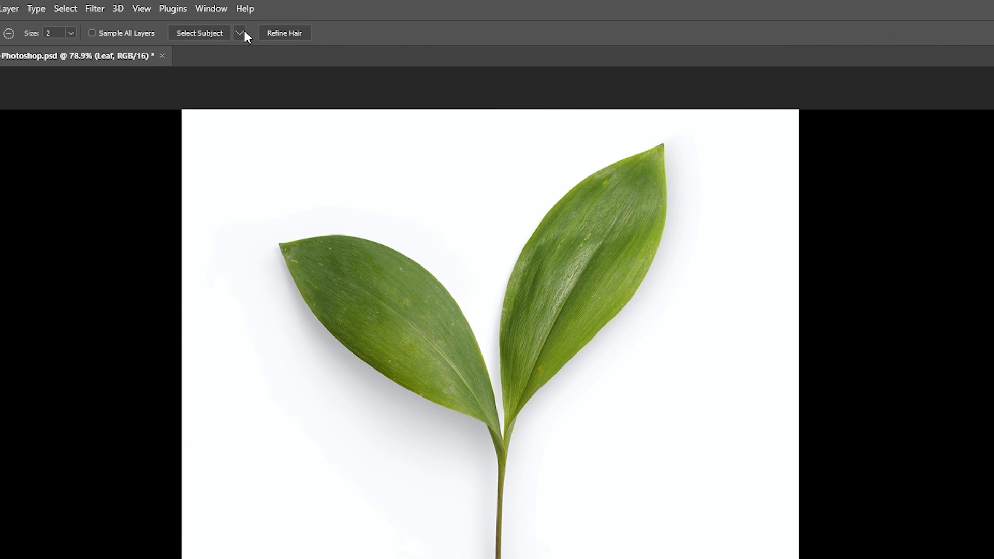
{"action": "left_click", "coordinate": [239, 32]}
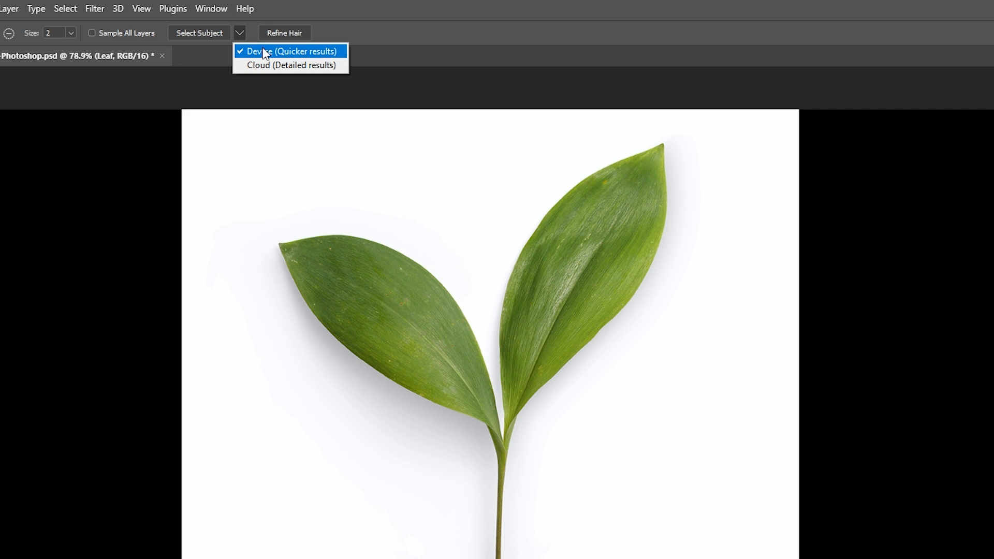
{"action": "mouse_move", "coordinate": [290, 64]}
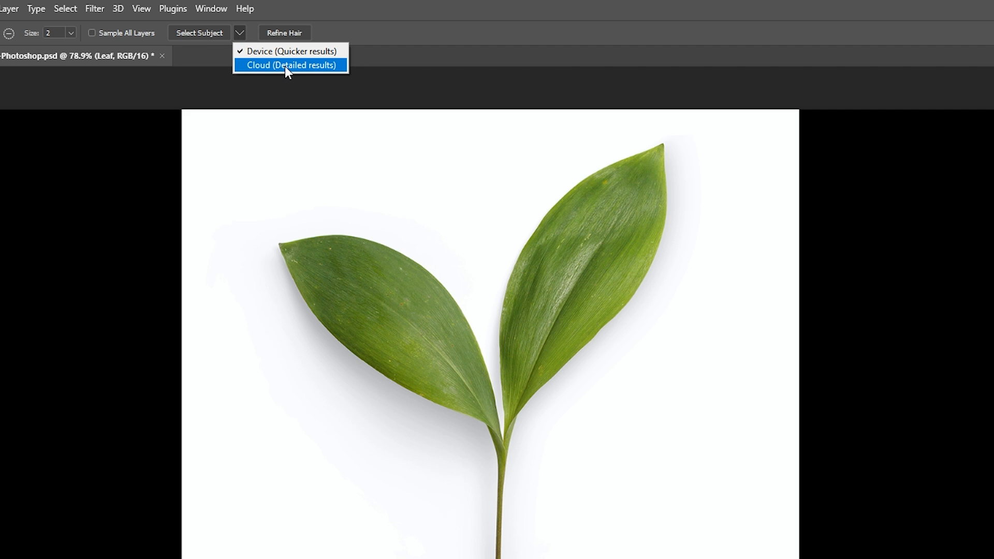
{"action": "left_click", "coordinate": [290, 64]}
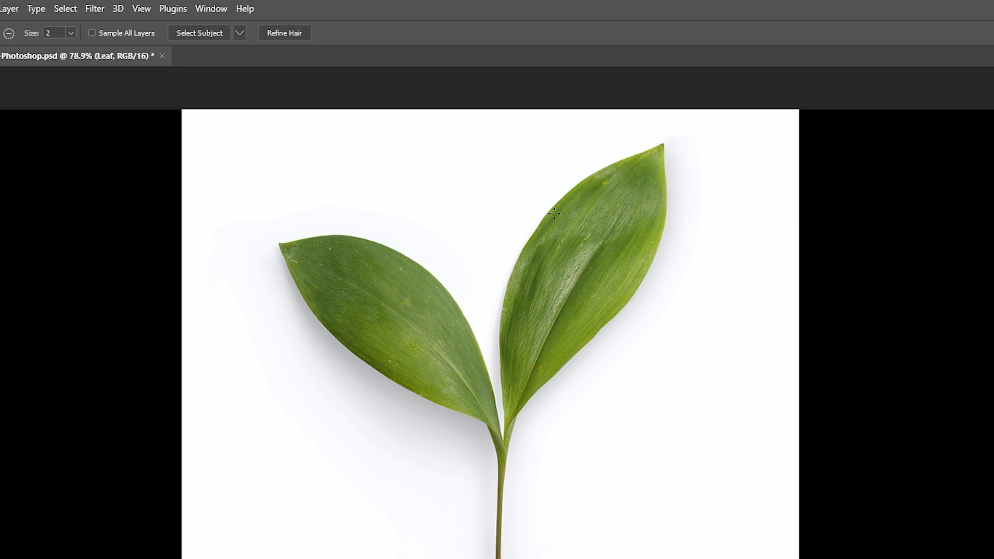
{"action": "mouse_move", "coordinate": [203, 42]}
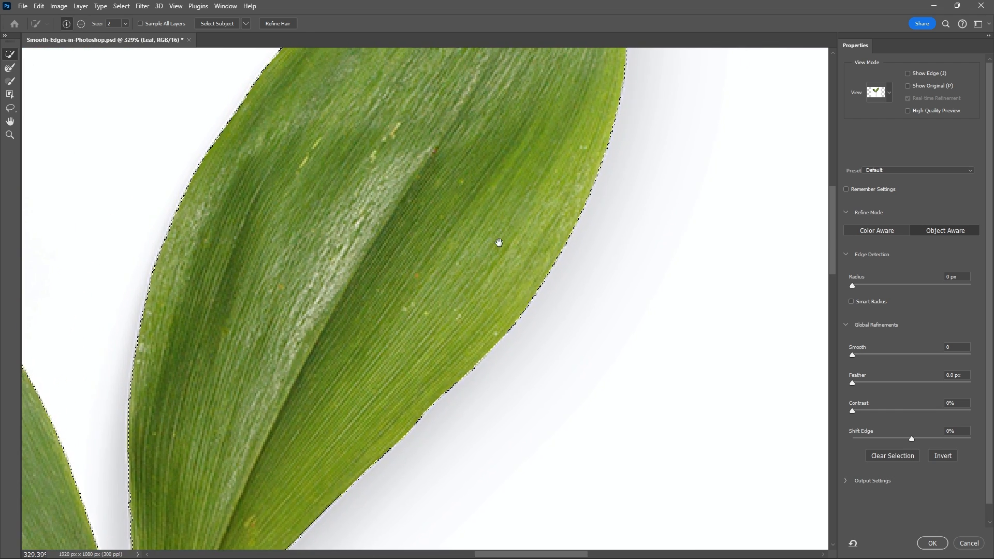
- Bring the leaf tip into view and switch the View Mode to On Black
{"action": "left_click_drag", "start_coordinate": [499, 242], "coordinate": [769, 220]}
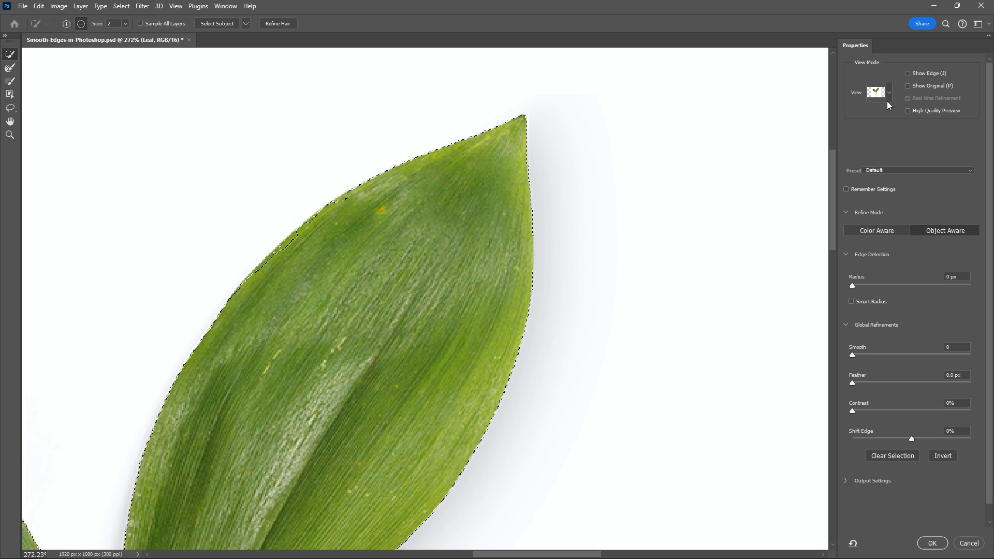
{"action": "left_click", "coordinate": [878, 92]}
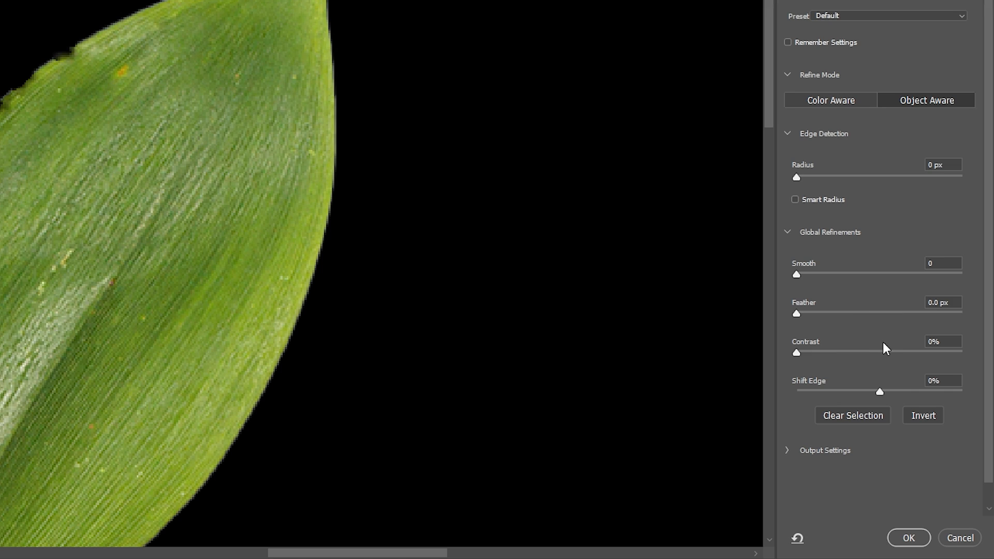
{"action": "mouse_move", "coordinate": [821, 321]}
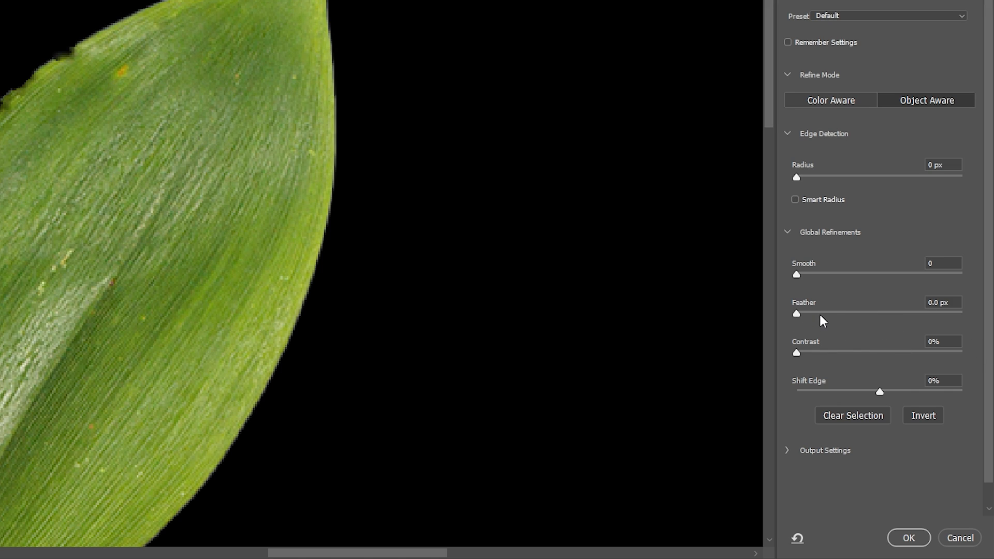
{"action": "mouse_move", "coordinate": [801, 316]}
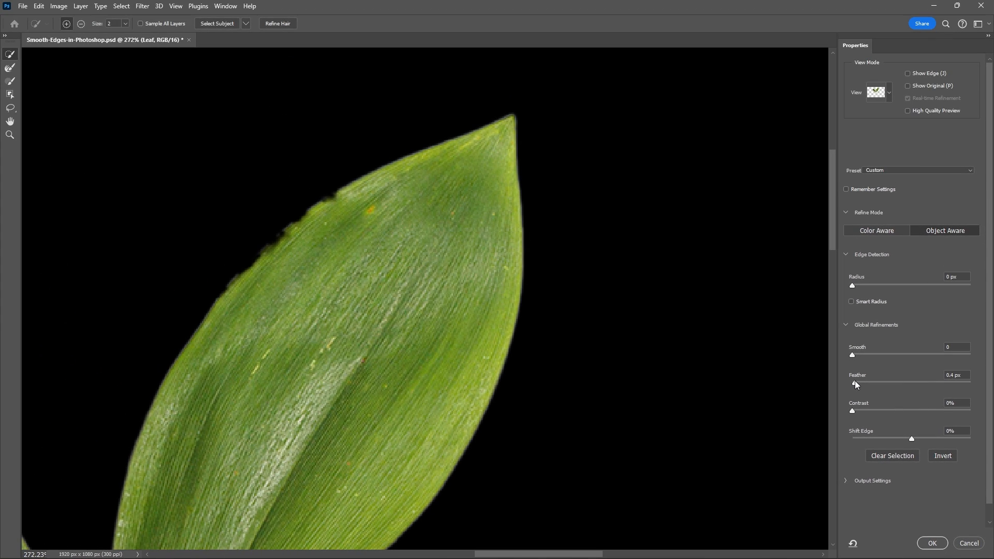
- Adjust Feather to 5.9 px and Contrast to 66% with the Global Refinements sliders
{"action": "left_click_drag", "start_coordinate": [851, 384], "coordinate": [870, 384]}
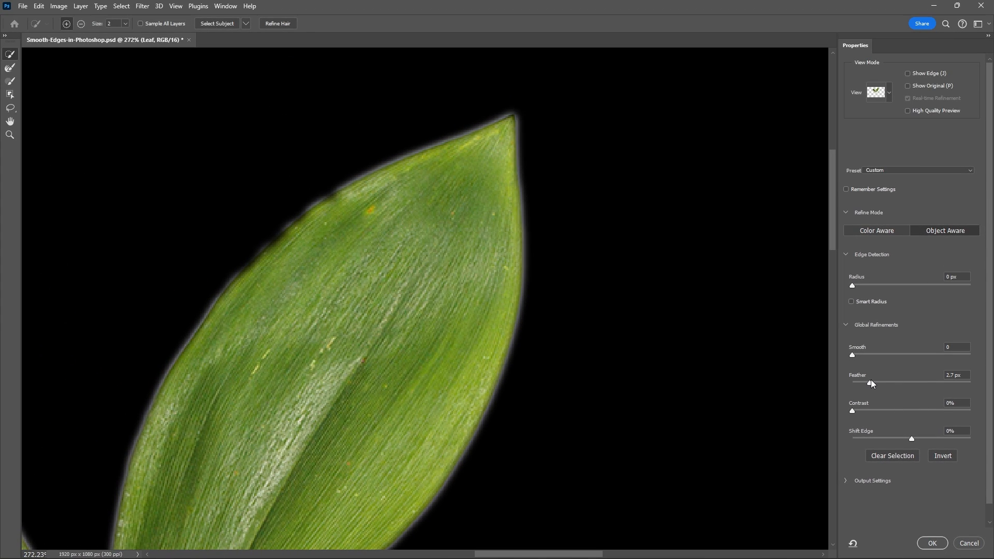
{"action": "left_click_drag", "start_coordinate": [871, 383], "coordinate": [878, 383]}
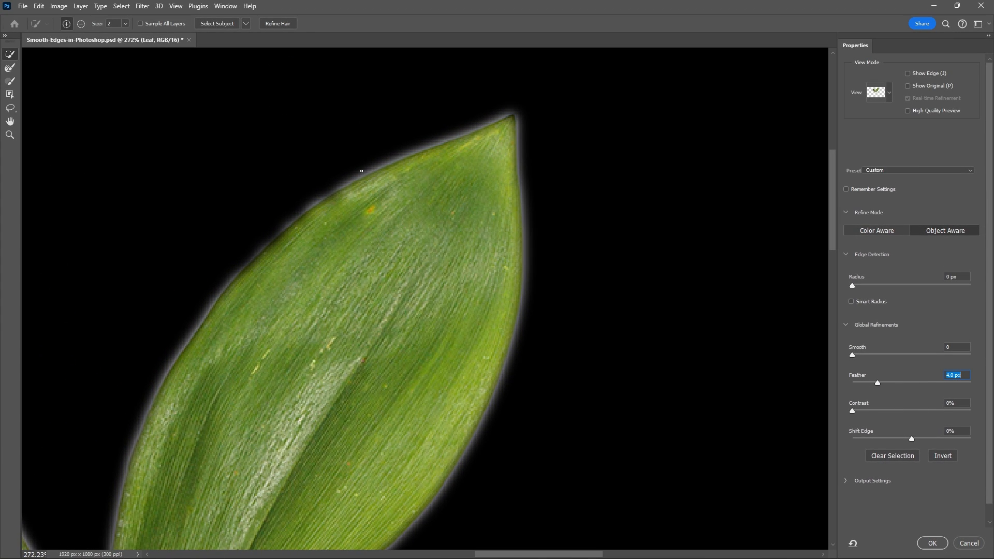
{"action": "mouse_move", "coordinate": [536, 256]}
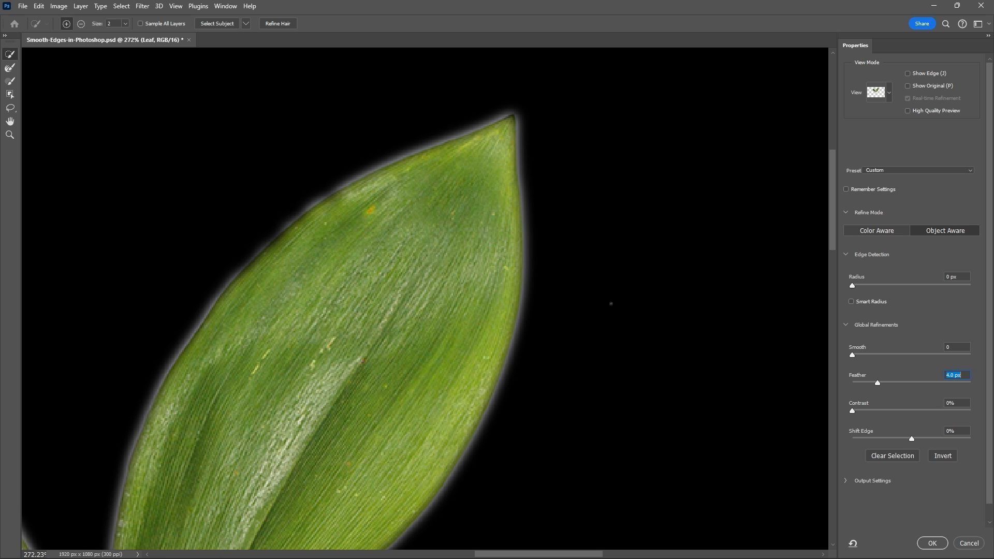
{"action": "left_click_drag", "start_coordinate": [851, 411], "coordinate": [857, 411]}
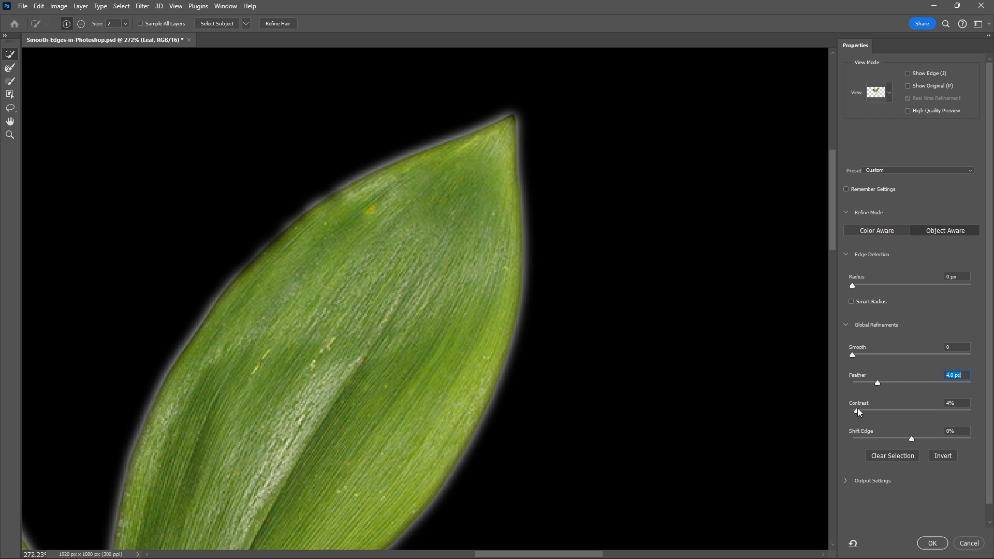
{"action": "left_click_drag", "start_coordinate": [852, 411], "coordinate": [871, 411]}
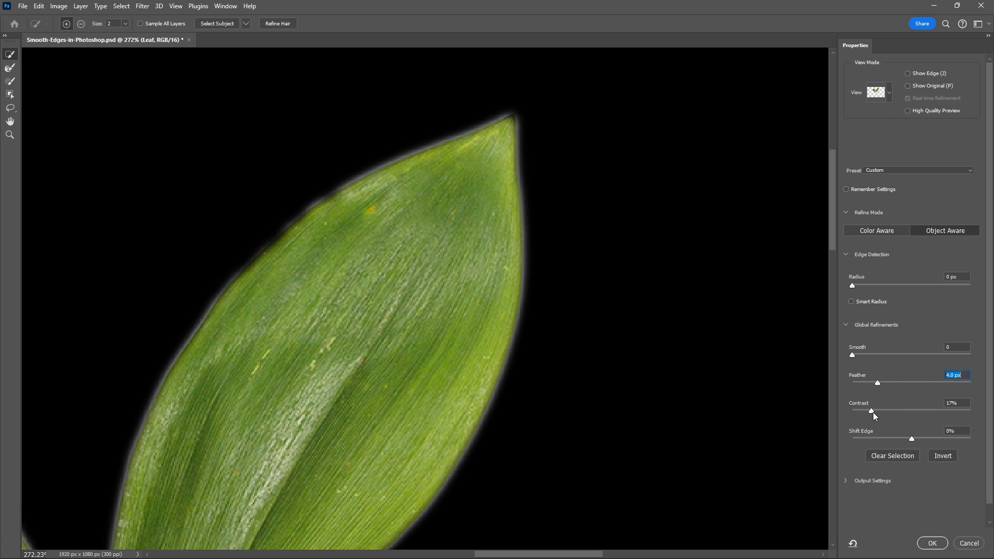
{"action": "left_click_drag", "start_coordinate": [871, 411], "coordinate": [924, 411]}
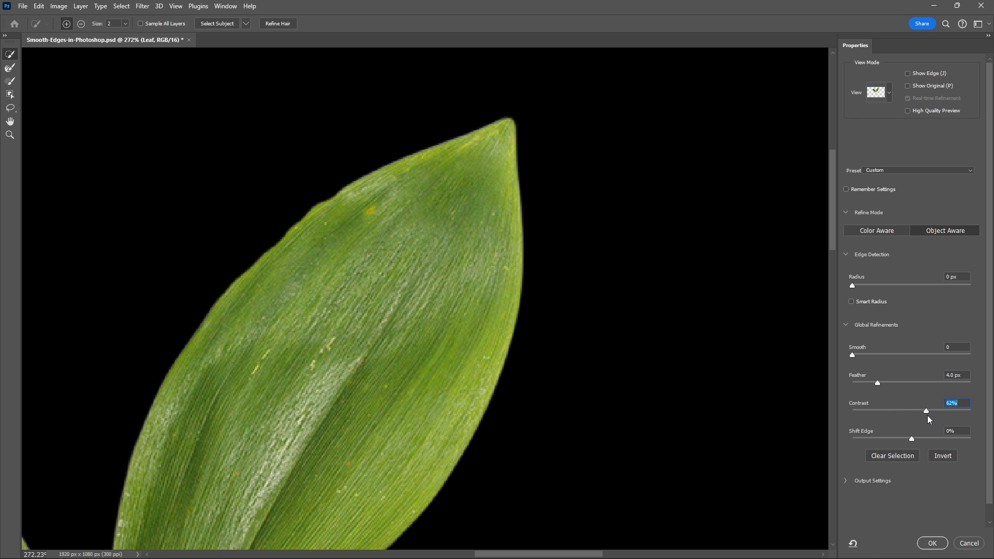
{"action": "left_click_drag", "start_coordinate": [877, 382], "coordinate": [889, 382]}
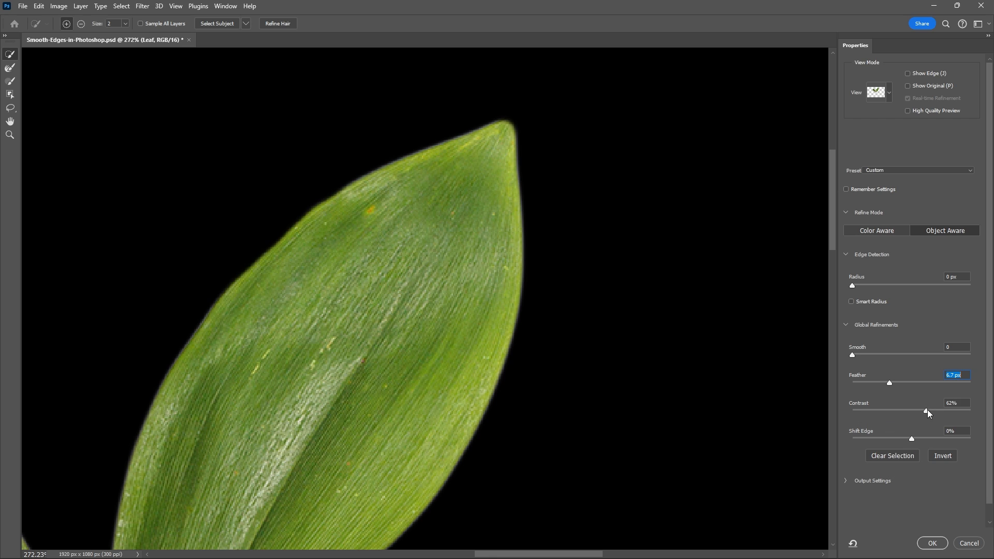
{"action": "left_click_drag", "start_coordinate": [927, 411], "coordinate": [918, 411]}
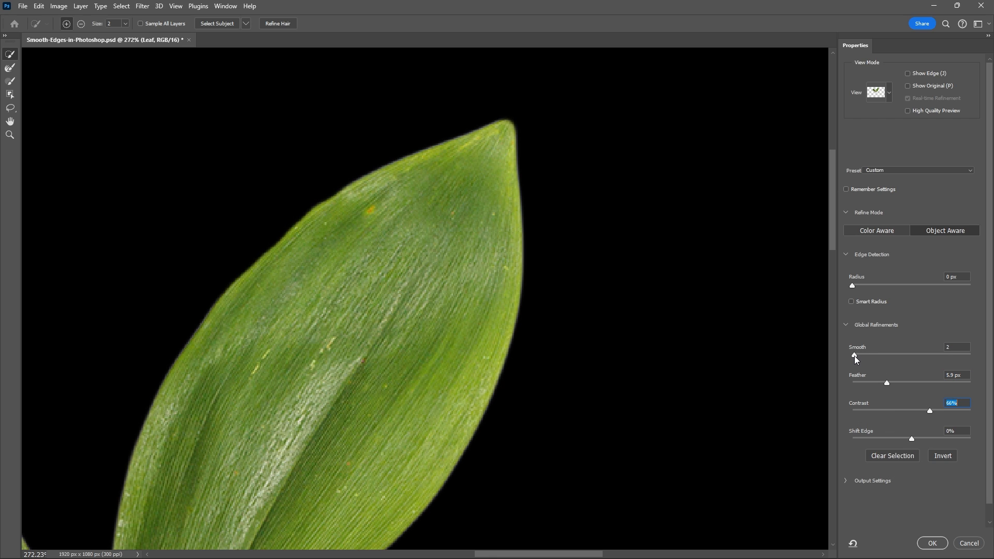
- Set Smooth to 35 and Shift Edge to −5%, then pick a manual edge-refinement tool
{"action": "left_click_drag", "start_coordinate": [851, 356], "coordinate": [897, 356]}
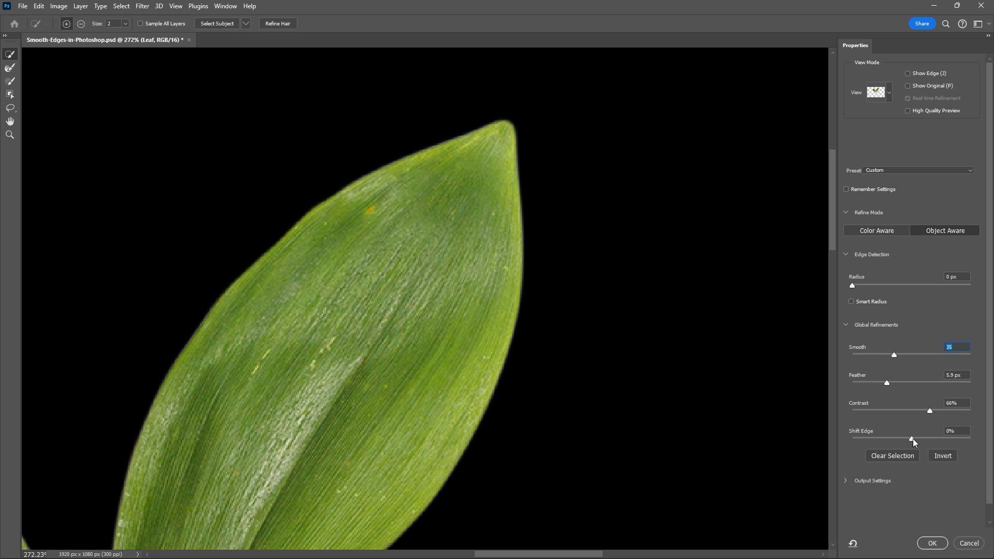
{"action": "left_click_drag", "start_coordinate": [911, 439], "coordinate": [925, 439]}
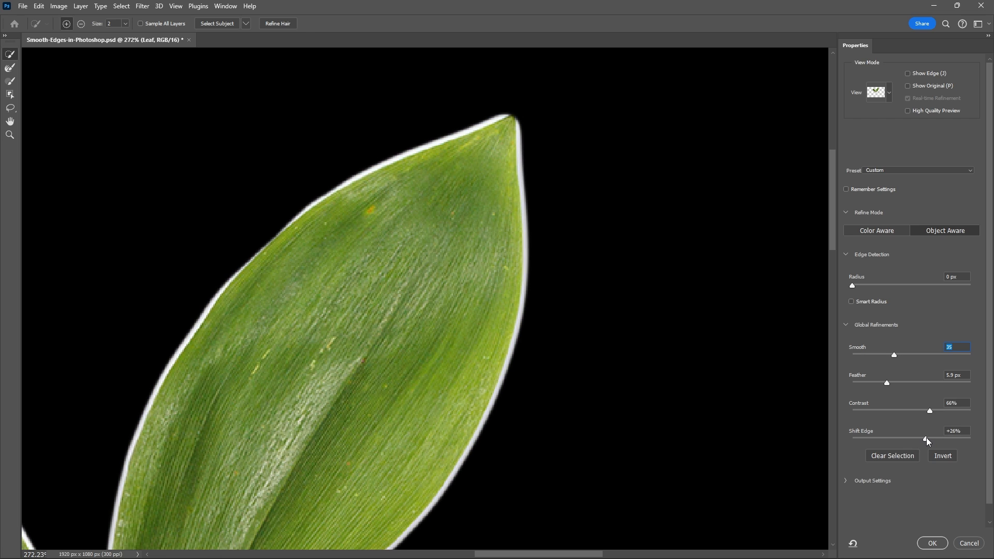
{"action": "left_click_drag", "start_coordinate": [925, 441], "coordinate": [913, 441]}
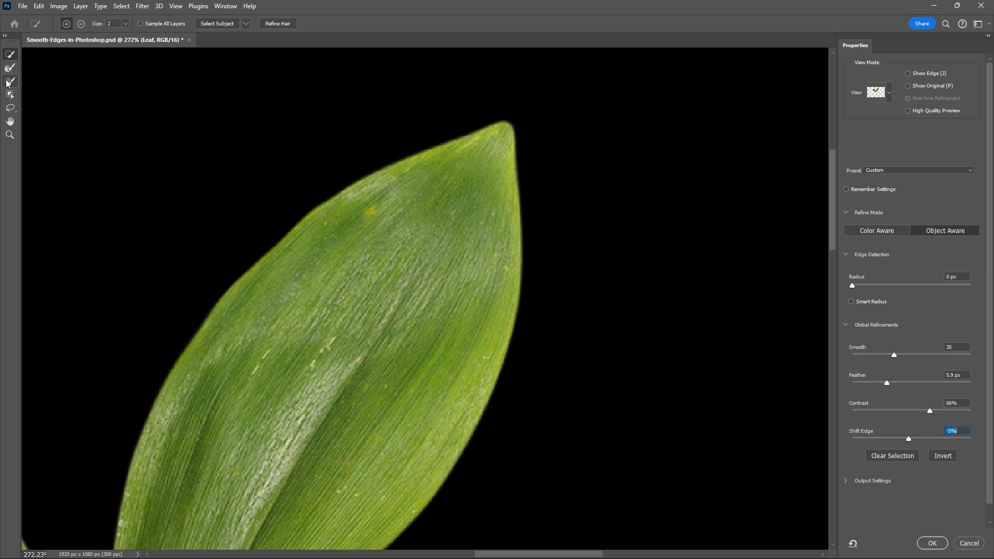
{"action": "left_click", "coordinate": [11, 81]}
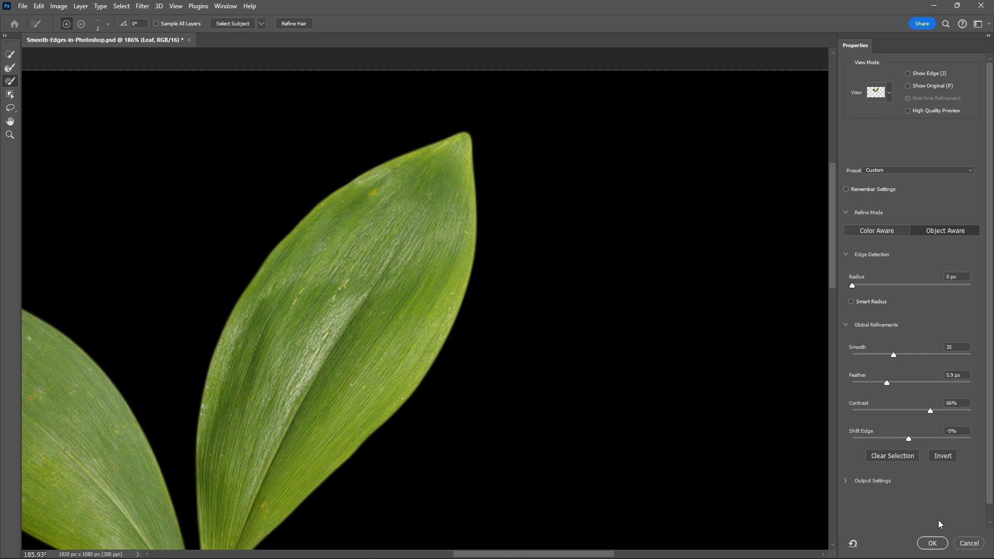
- Commit the Select and Mask result, then remove the mask from the Leaf layer
{"action": "left_click", "coordinate": [931, 543]}
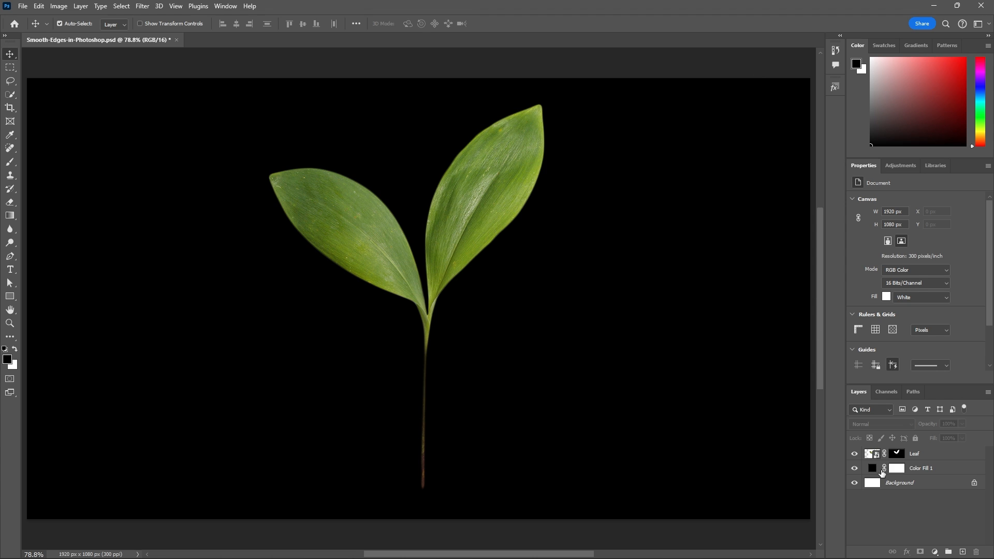
{"action": "left_click", "coordinate": [896, 453]}
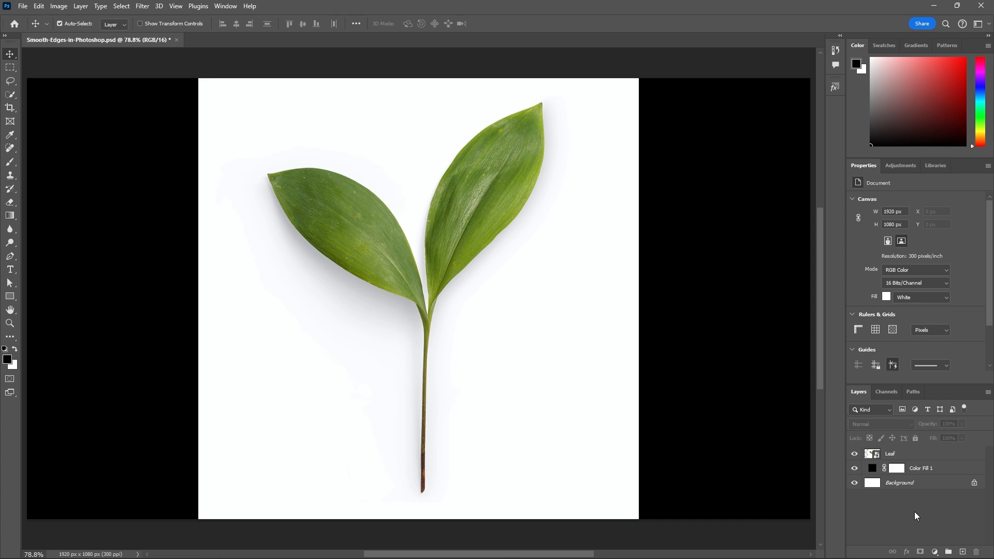
{"action": "mouse_move", "coordinate": [918, 483]}
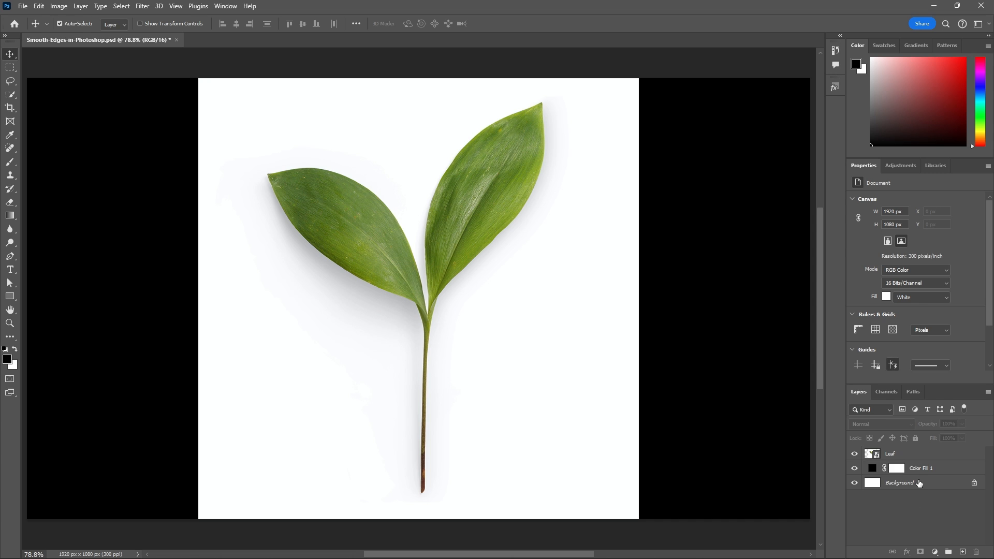
- Trace a Pen path around both leaves and the stem and apply it as the Leaf layer's vector mask
{"action": "left_click", "coordinate": [10, 256]}
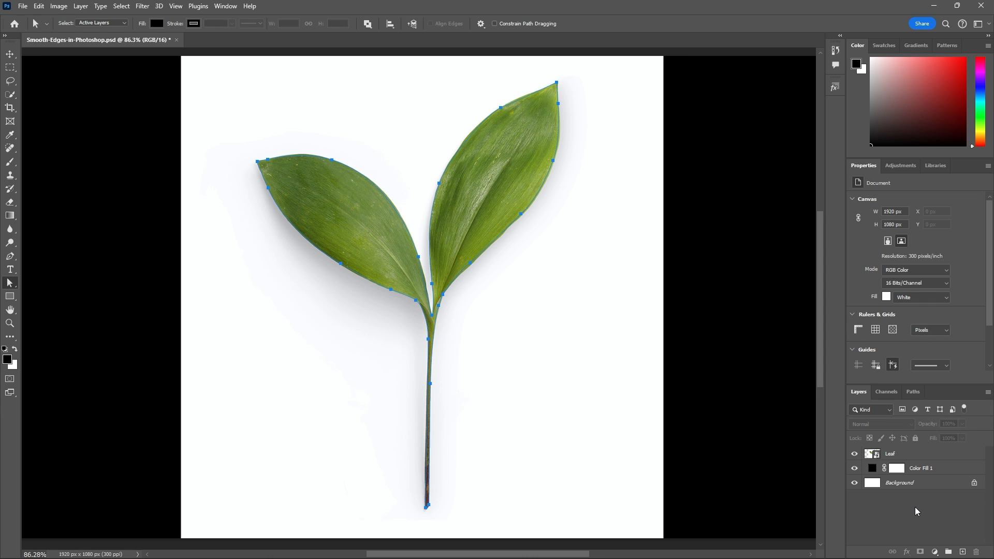
{"action": "mouse_move", "coordinate": [924, 439]}
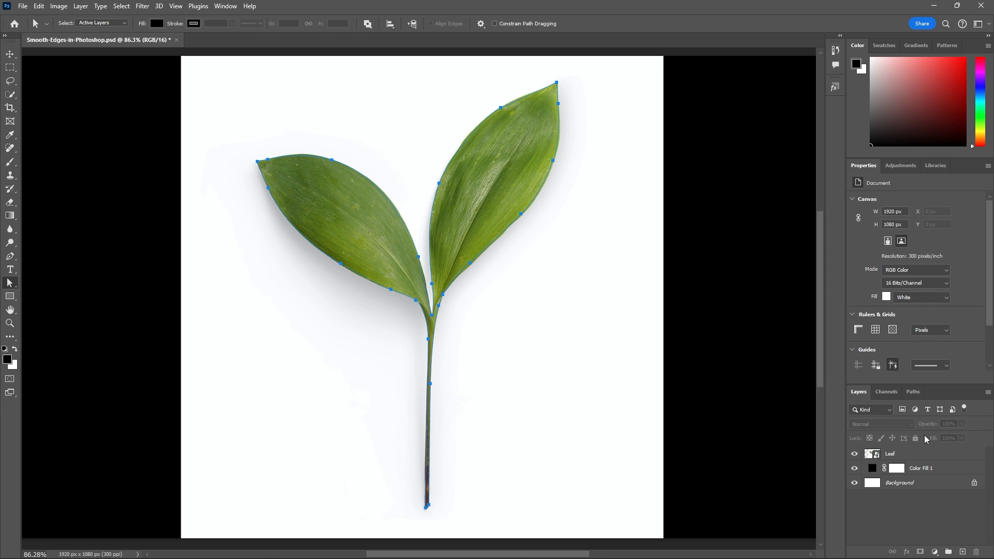
{"action": "left_click", "coordinate": [889, 453]}
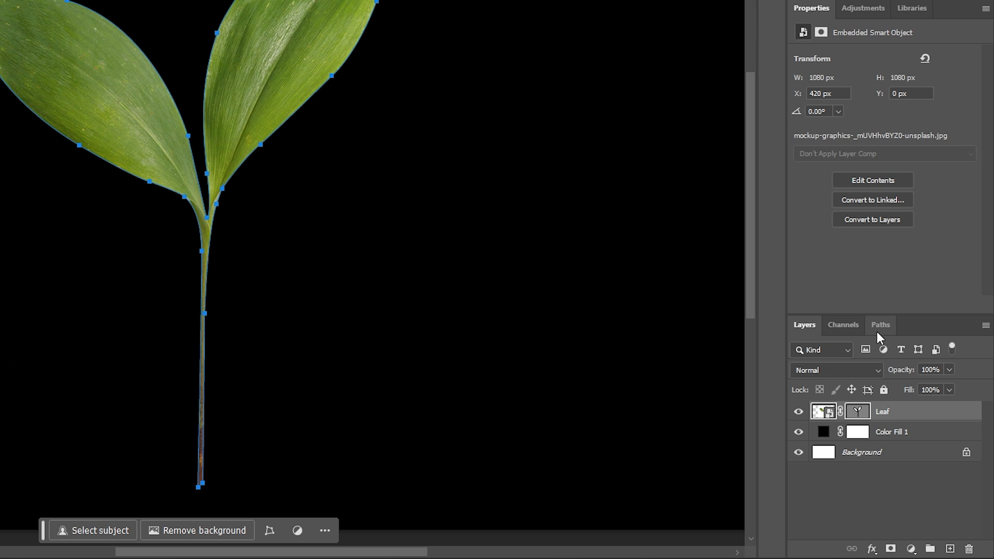
- Rasterize the Leaf layer's vector mask into a pixel layer mask
{"action": "left_click", "coordinate": [880, 324]}
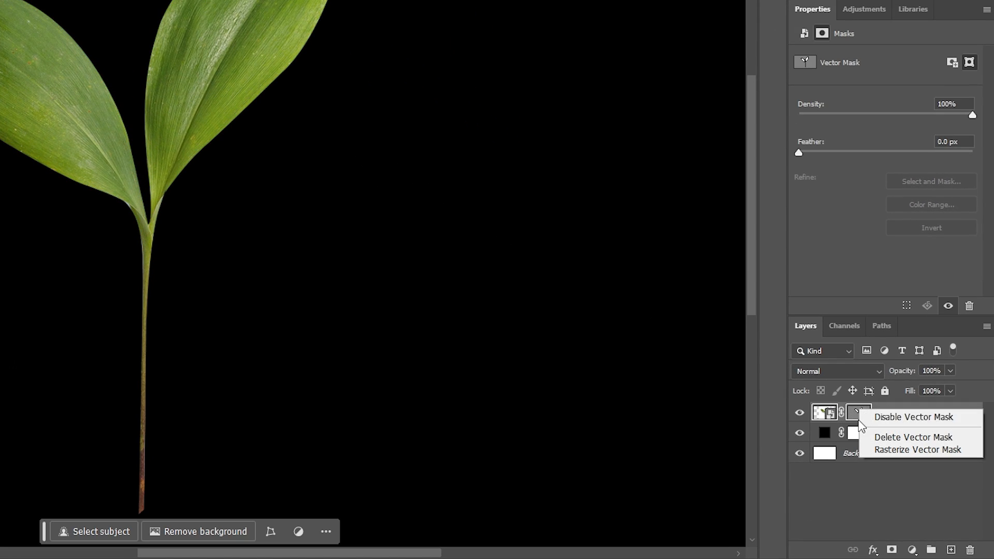
{"action": "left_click", "coordinate": [916, 449]}
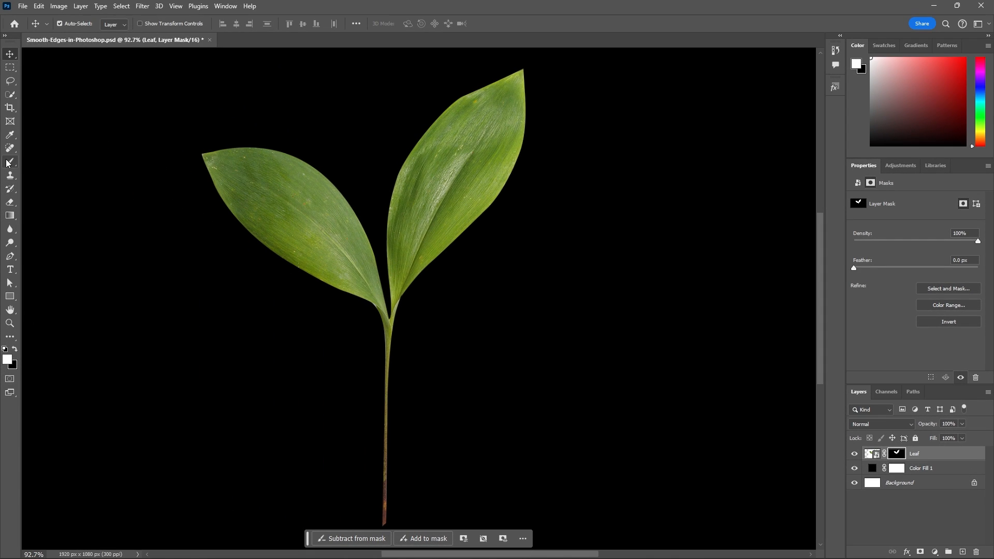
- Switch to the Brush tool with a large soft white tip for painting on the mask
{"action": "left_click", "coordinate": [10, 161]}
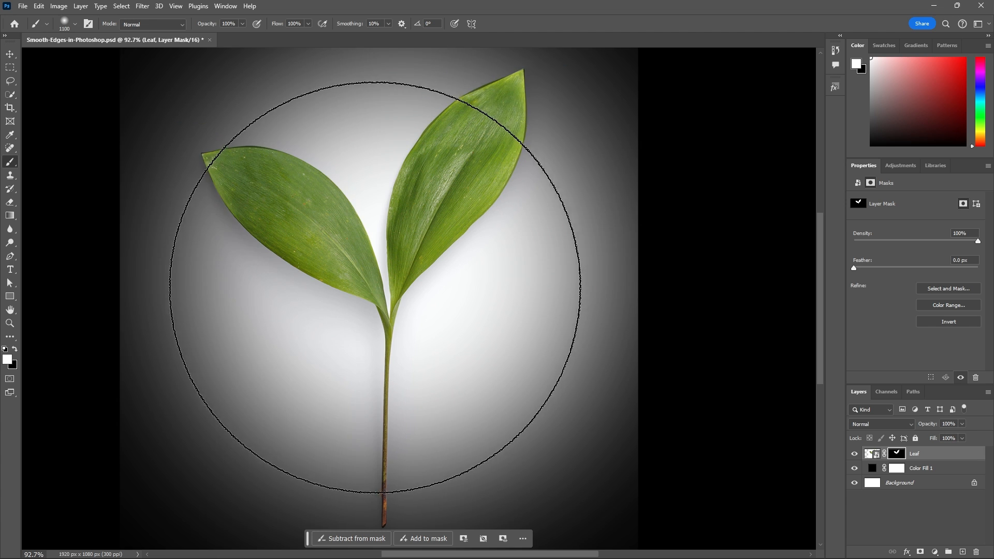